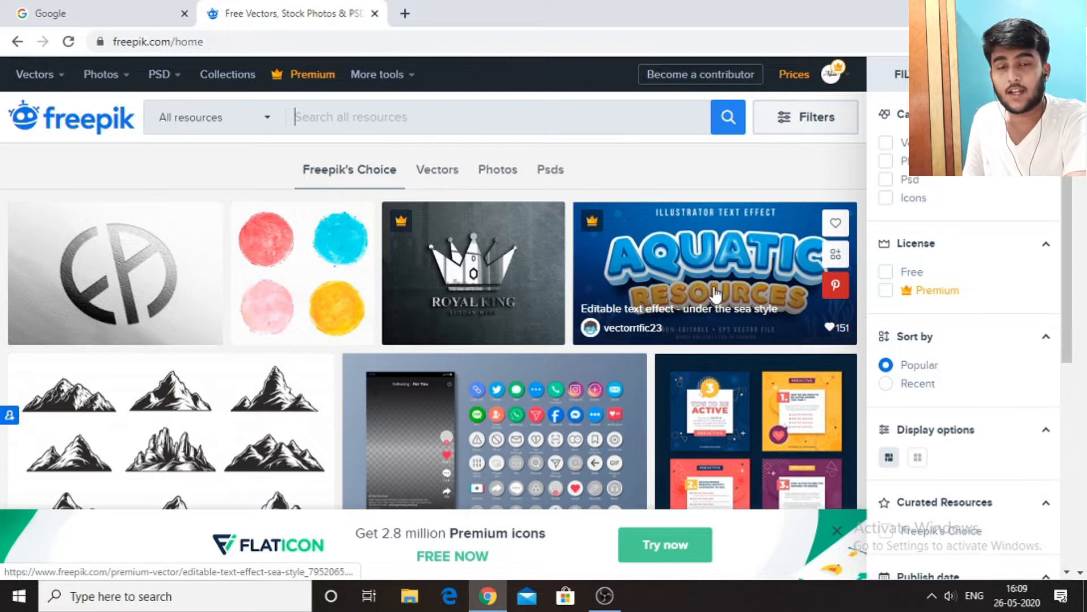
mouse_move(753, 289)
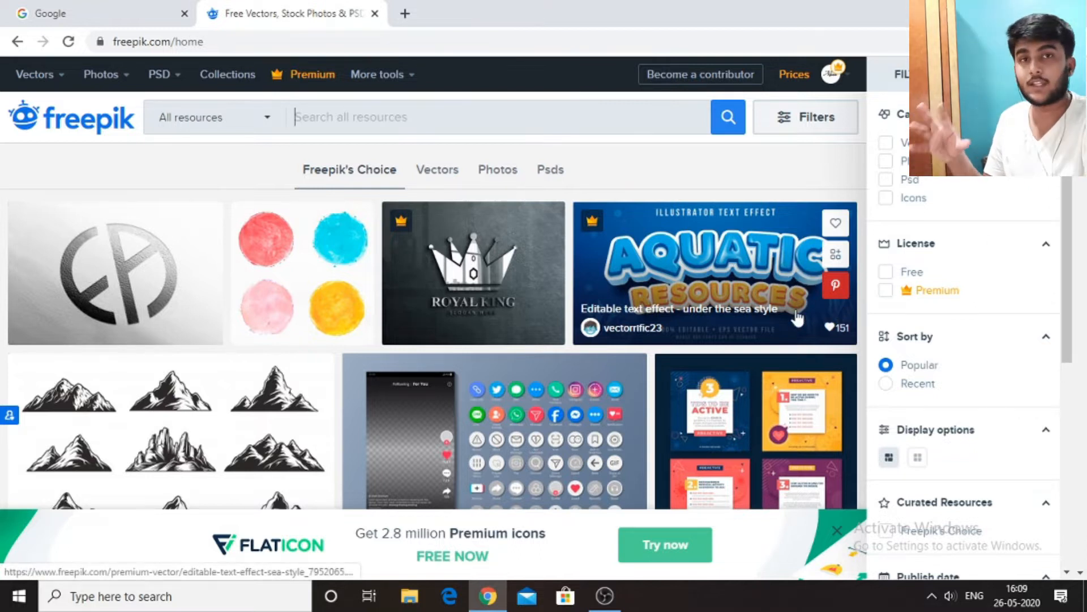
mouse_move(868, 510)
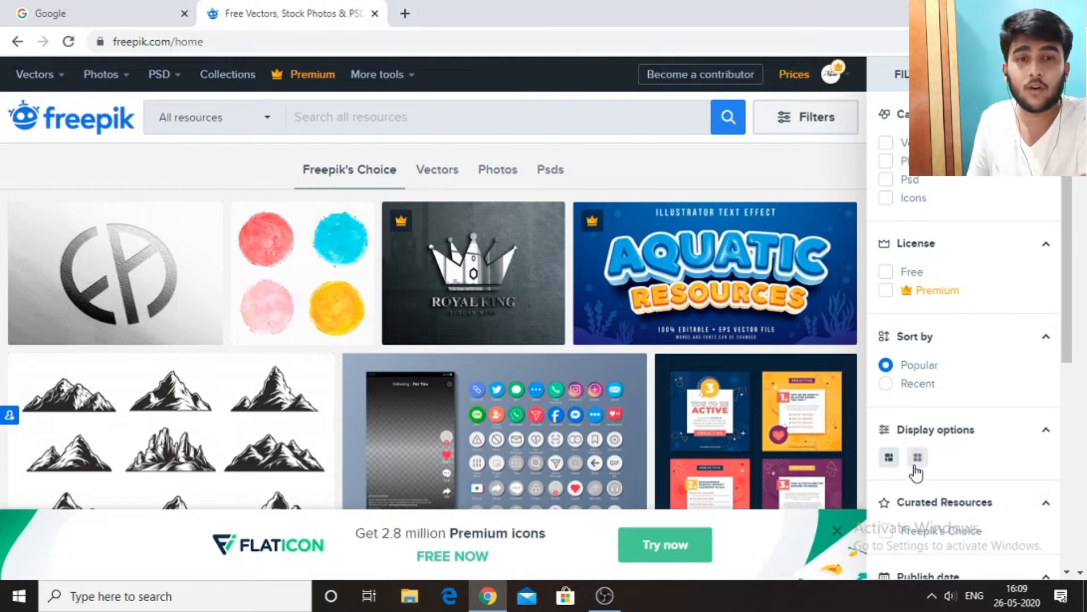
mouse_move(964, 475)
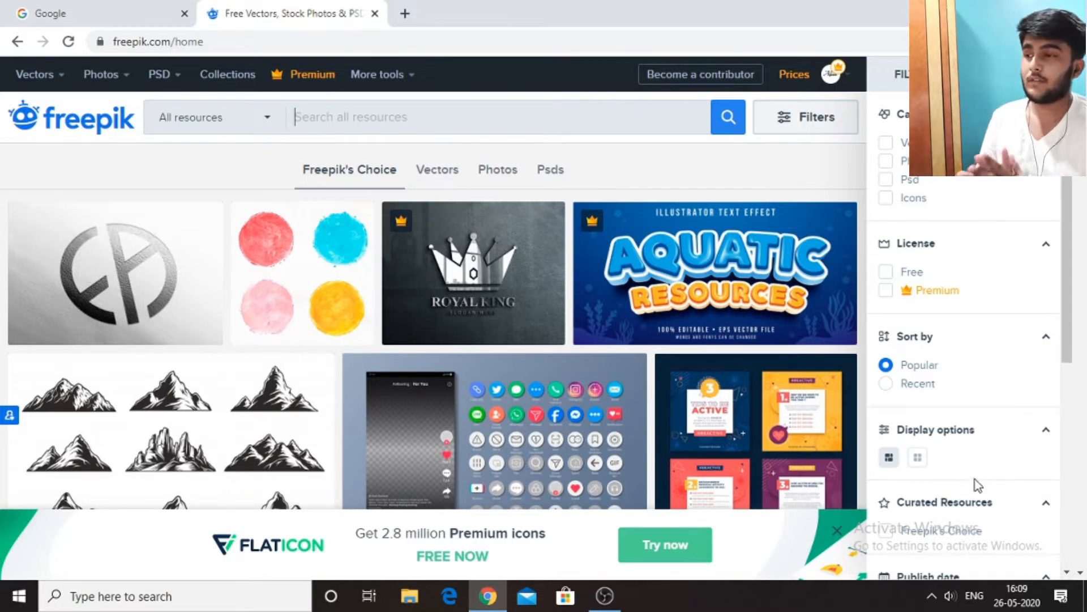
mouse_move(988, 485)
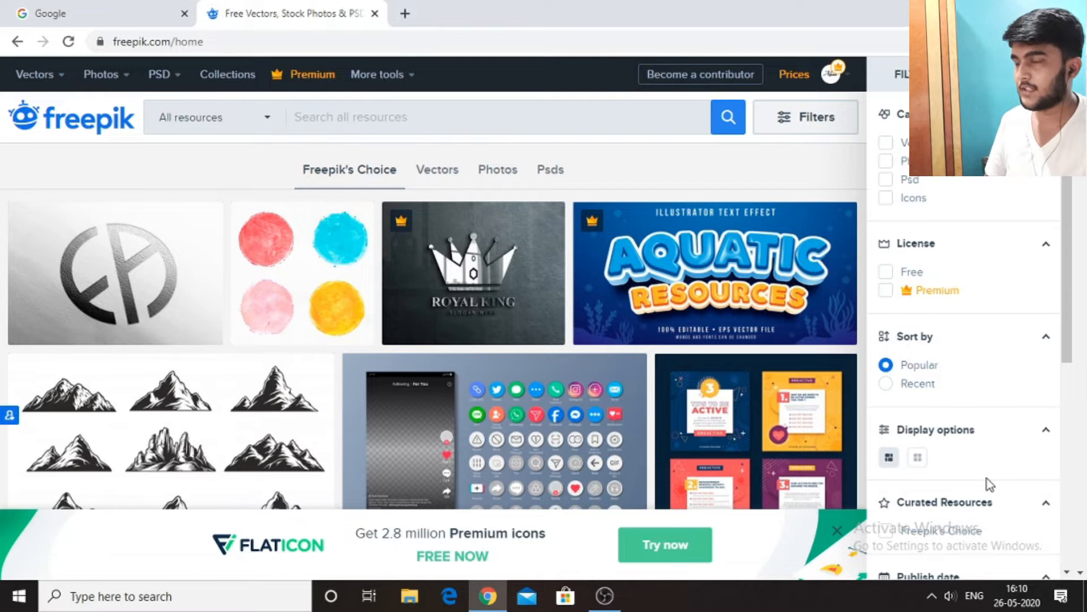
Search 'little girl with telephone' limited to Photos and Psd, returning 386 resources.
left_click(417, 117)
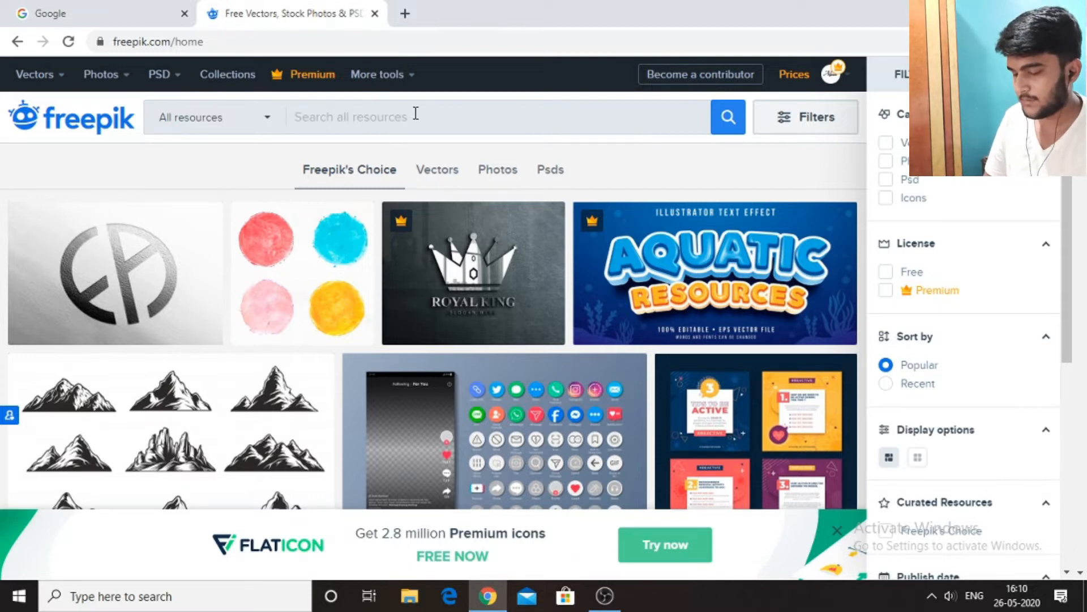
type("little girl with telephone")
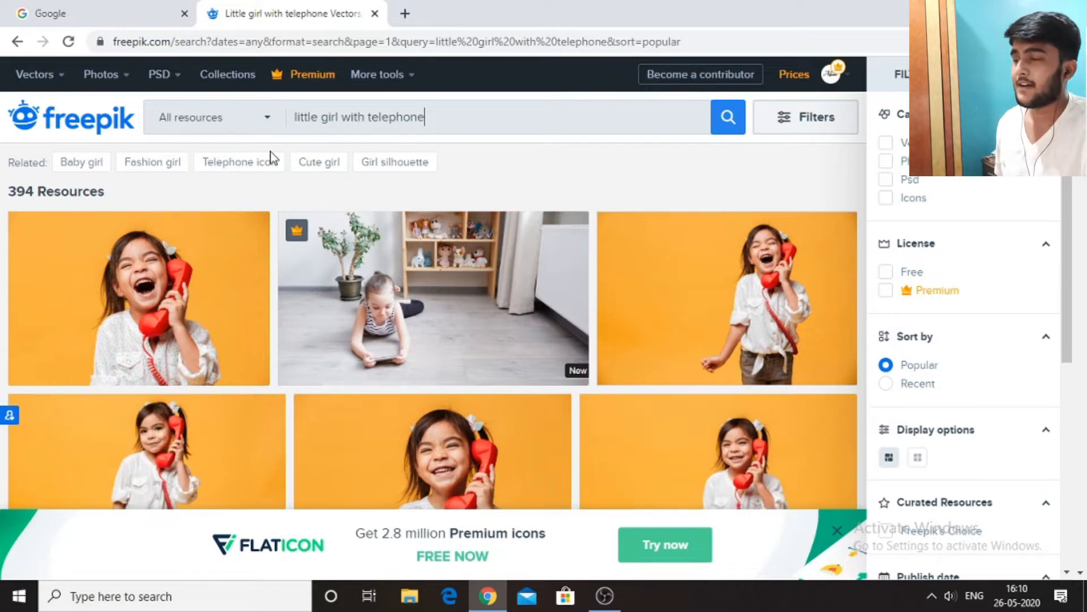
scroll("down", 3)
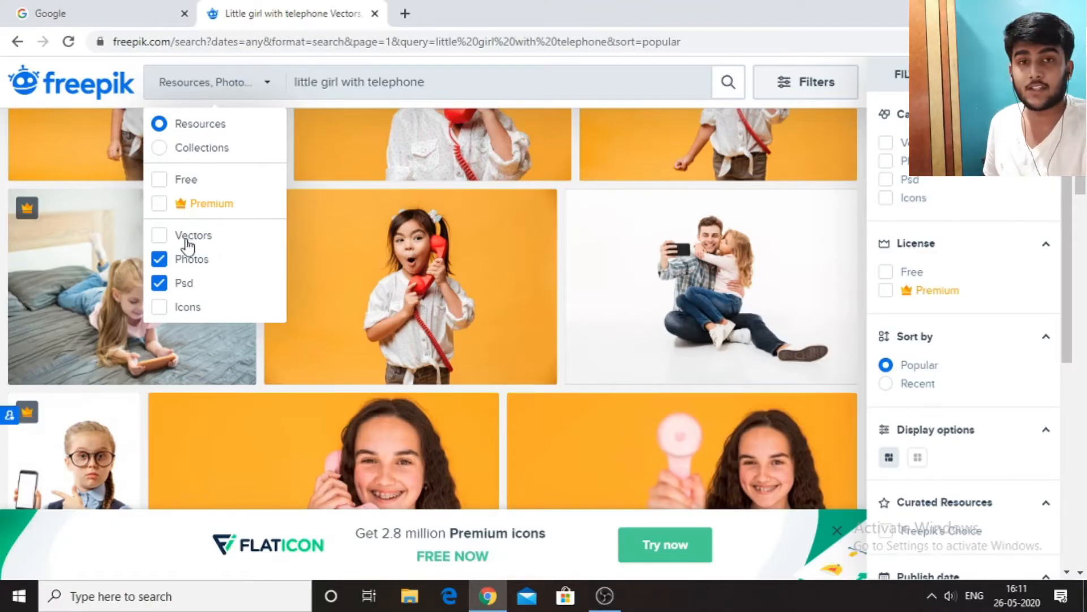
mouse_move(473, 261)
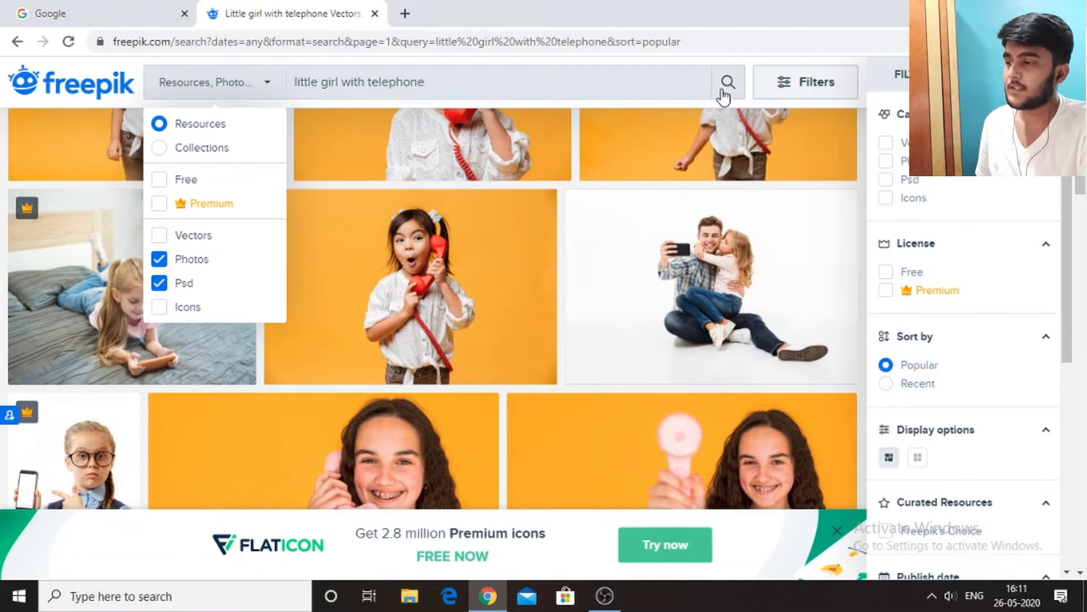
left_click(728, 81)
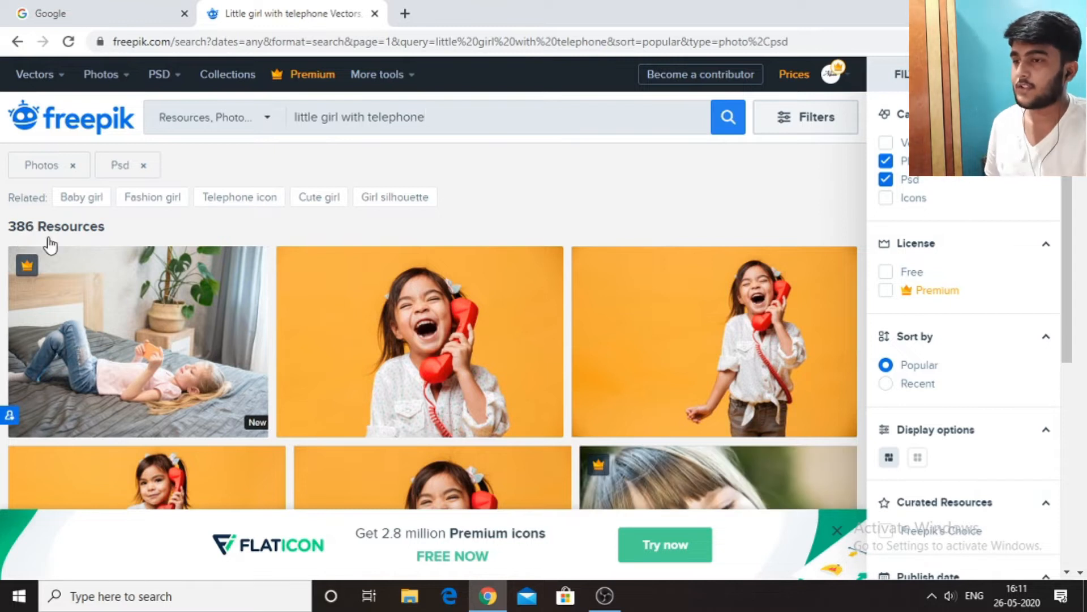
Search 'sales call little girl' and open the single Little girl with telephone result.
scroll("down", 3)
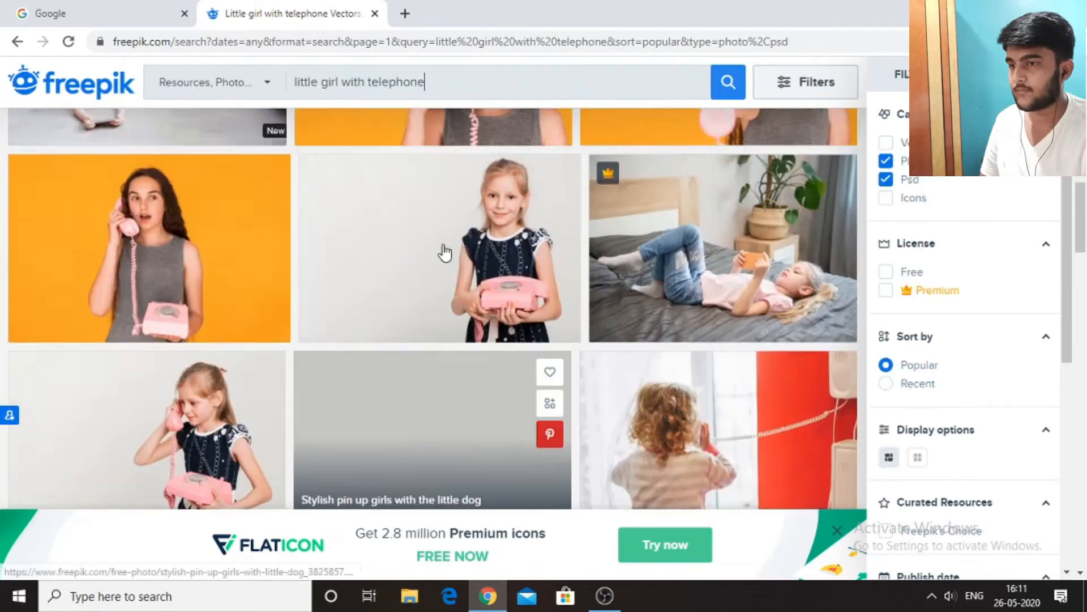
scroll("down", 3)
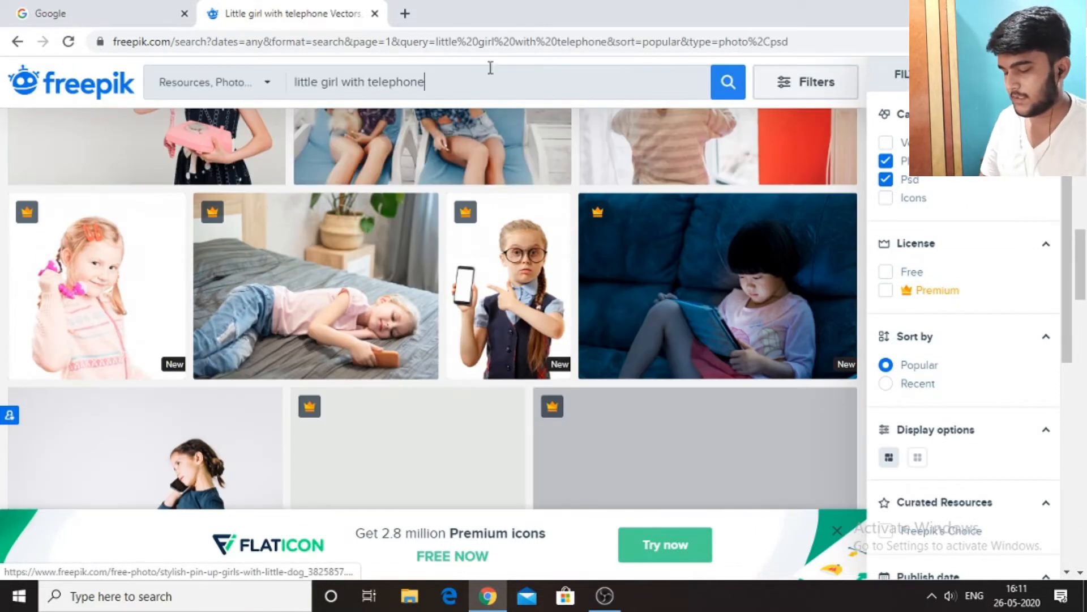
type("sales call little g")
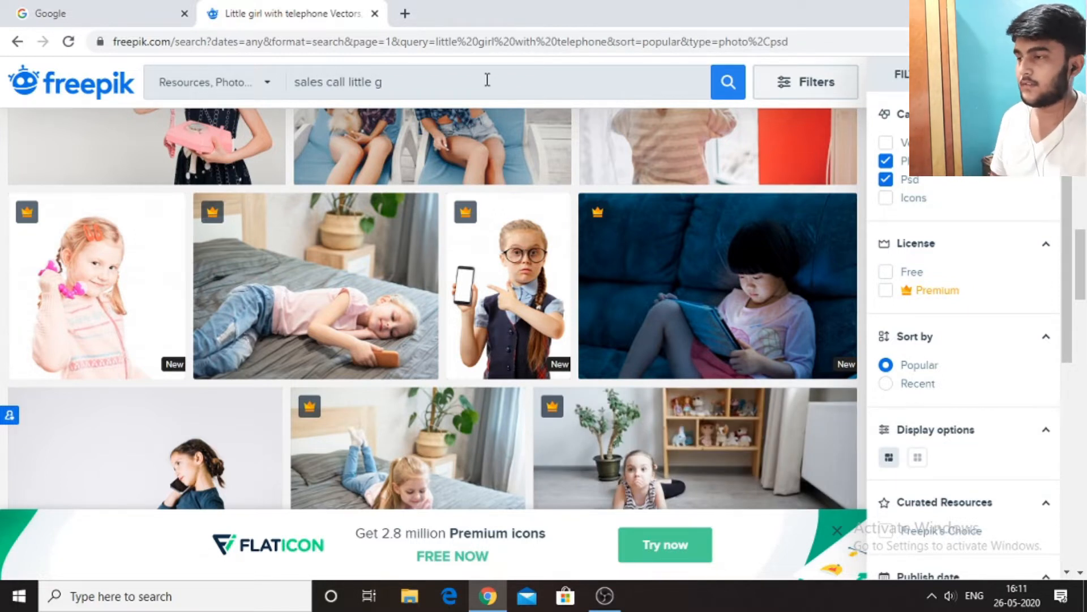
left_click(727, 81)
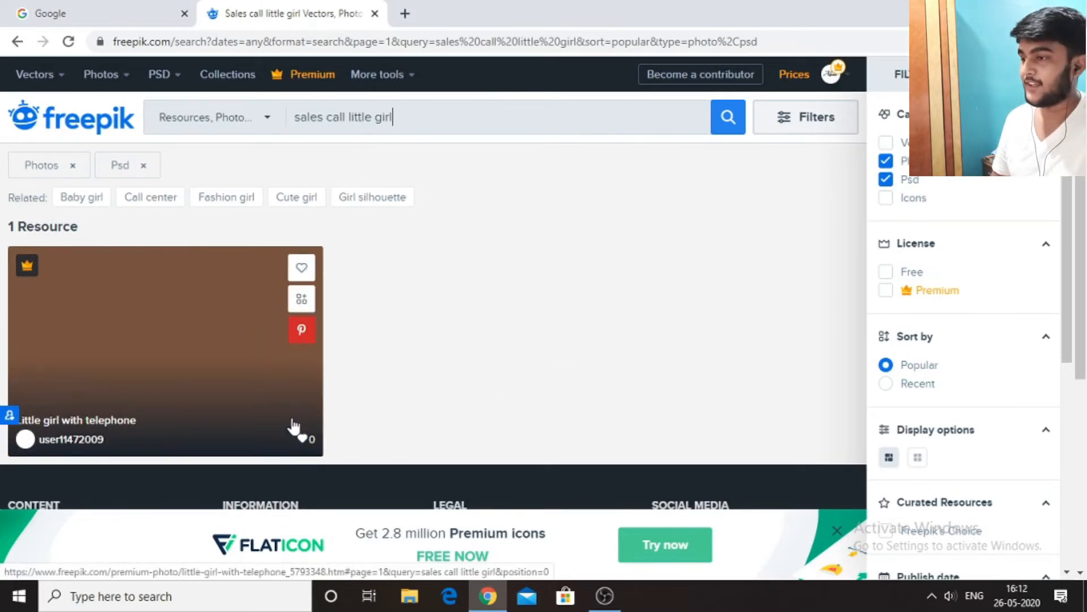
left_click(165, 345)
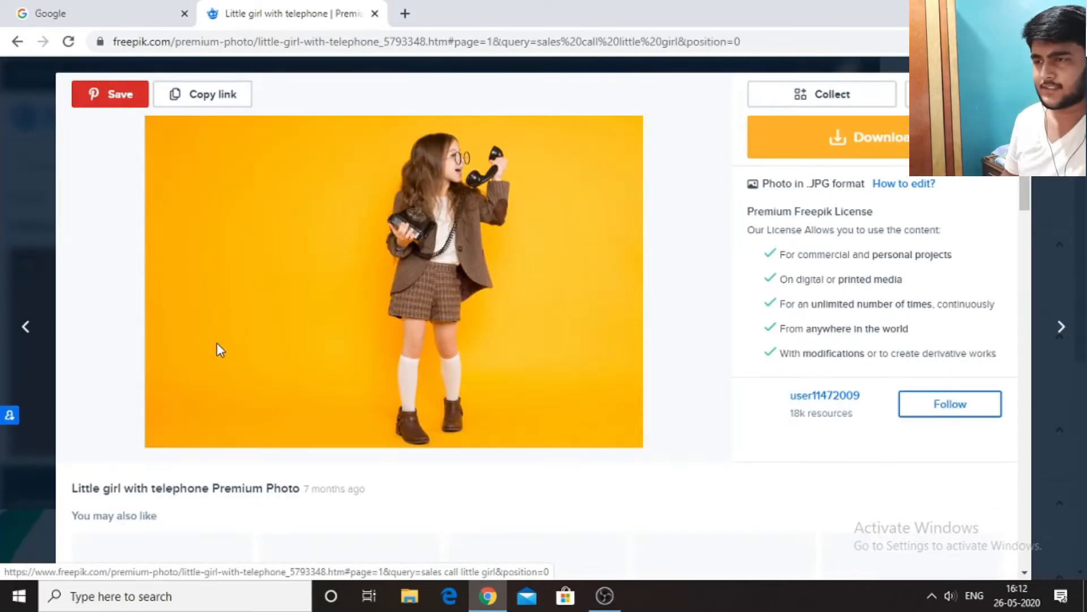
Follow the photo's author and browse the related photos below.
left_click(949, 403)
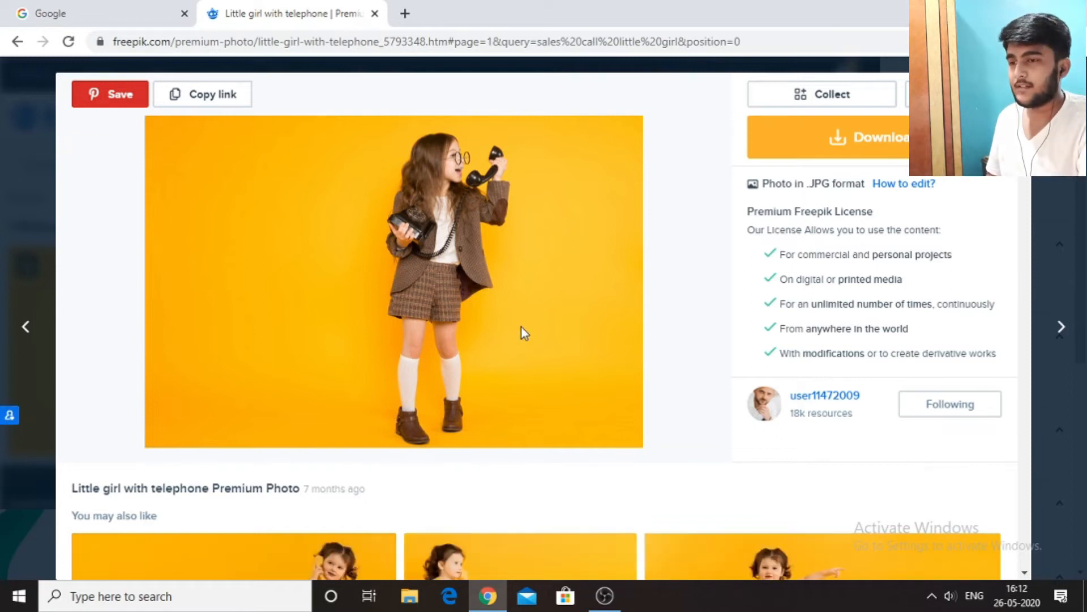
scroll("down", 3)
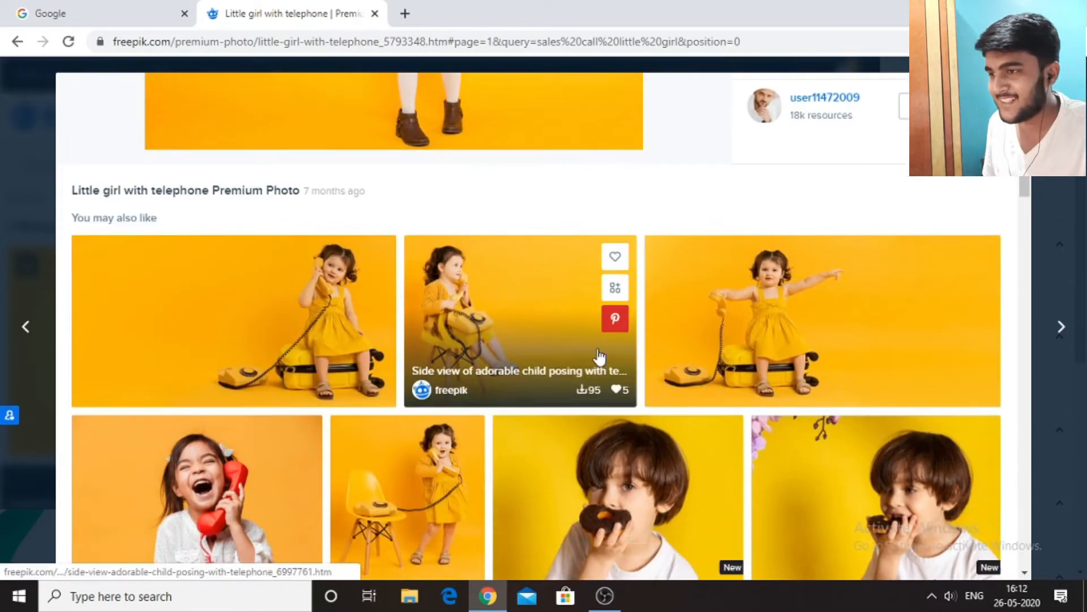
scroll("down", 3)
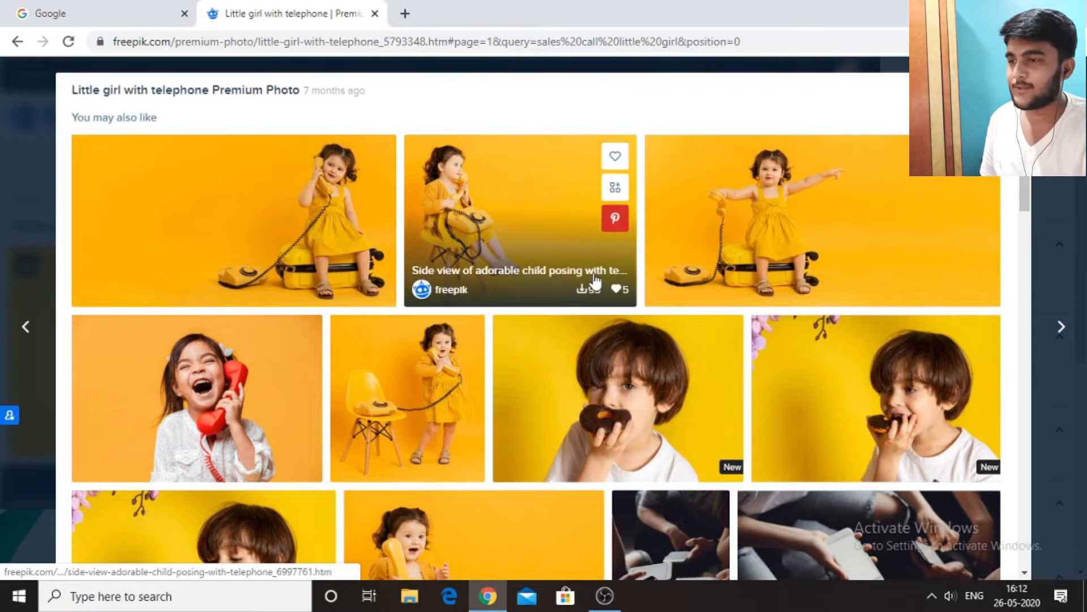
scroll("down", 3)
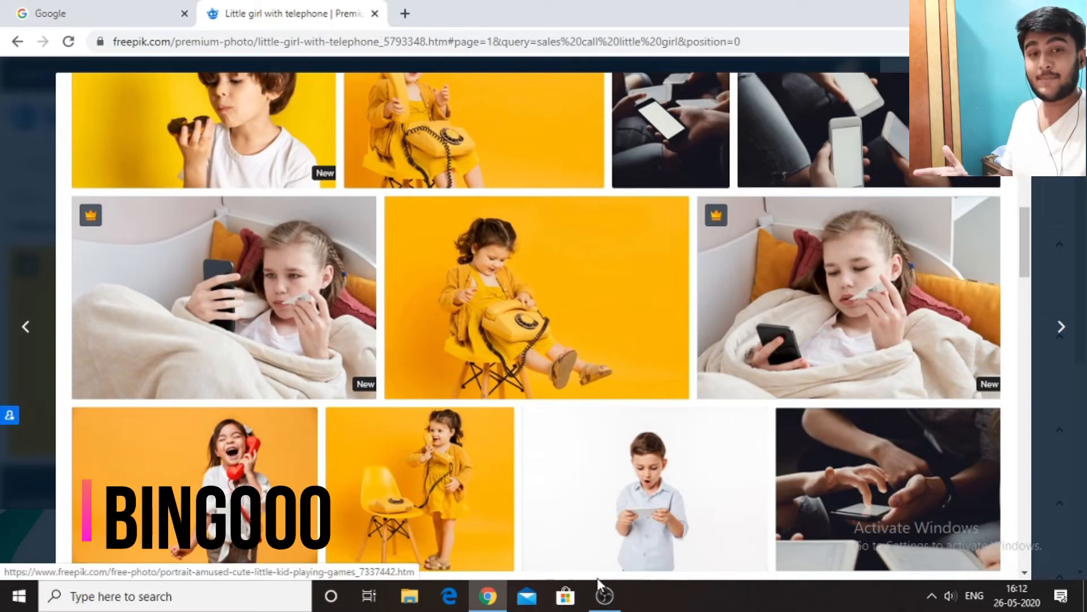
mouse_move(533, 179)
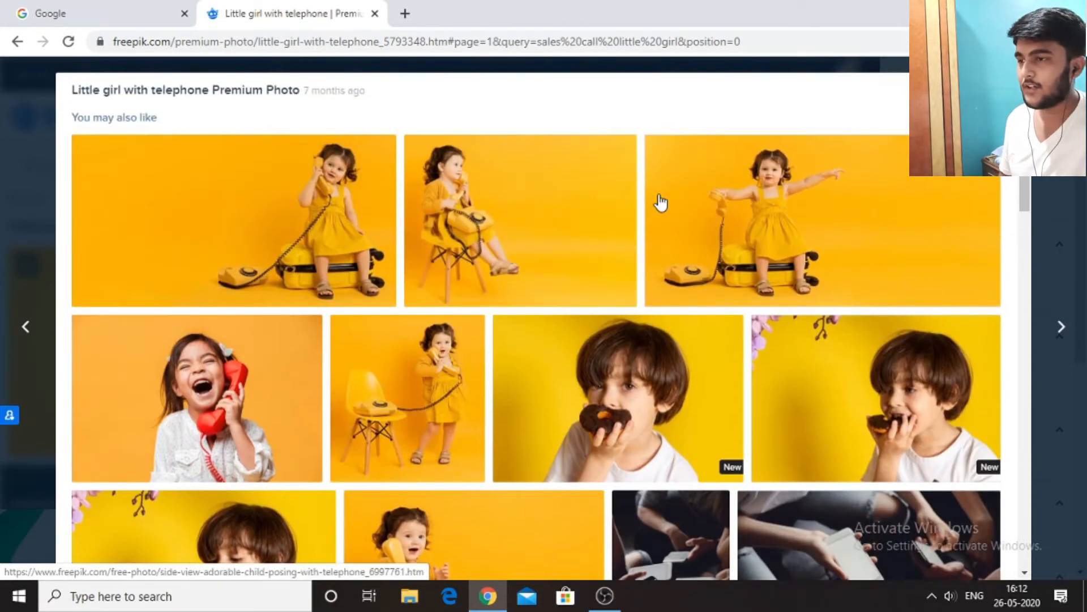
scroll("down", 3)
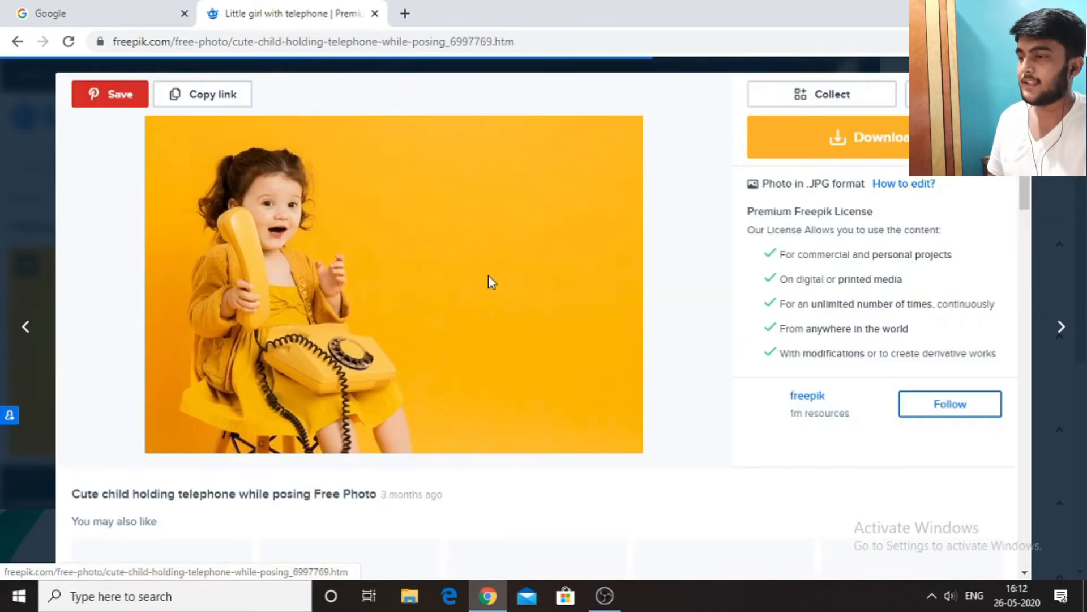
scroll("down", 3)
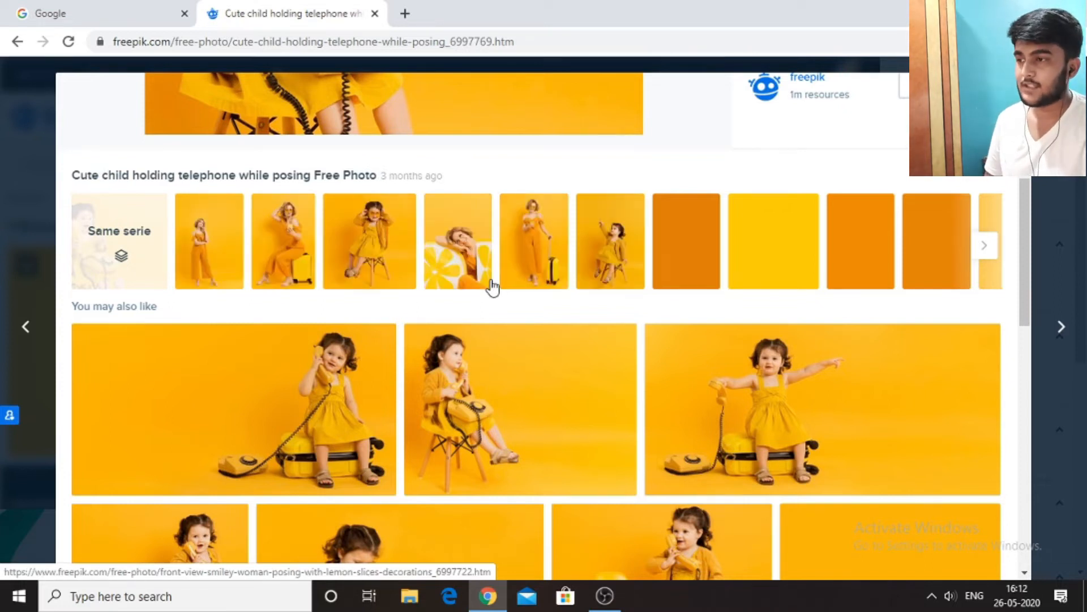
Open the Cute child holding telephone photo page and reveal its same-series and similar photos.
left_click(984, 245)
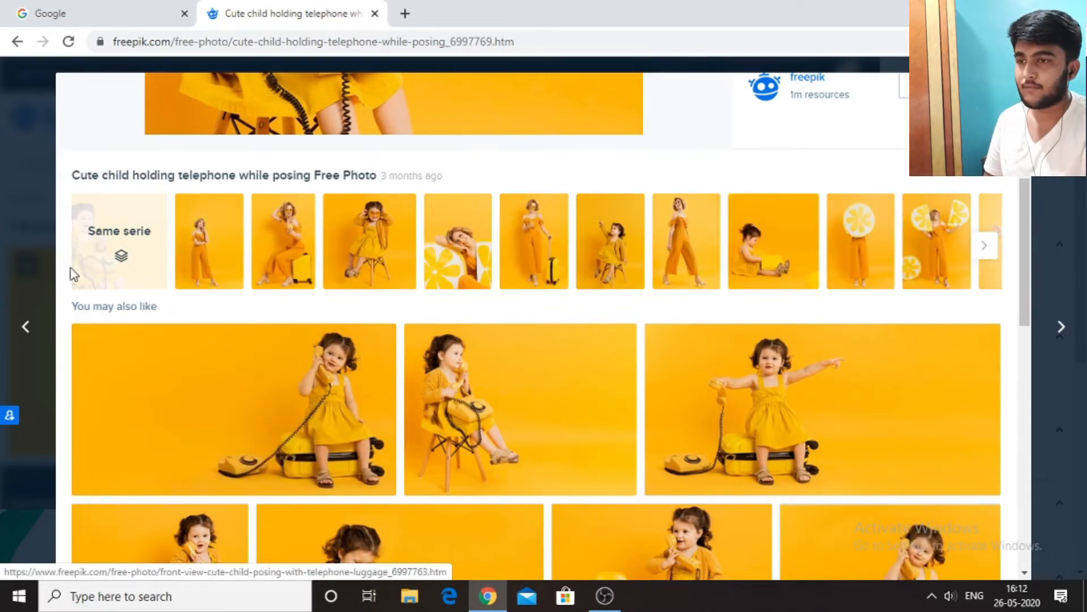
left_click(983, 246)
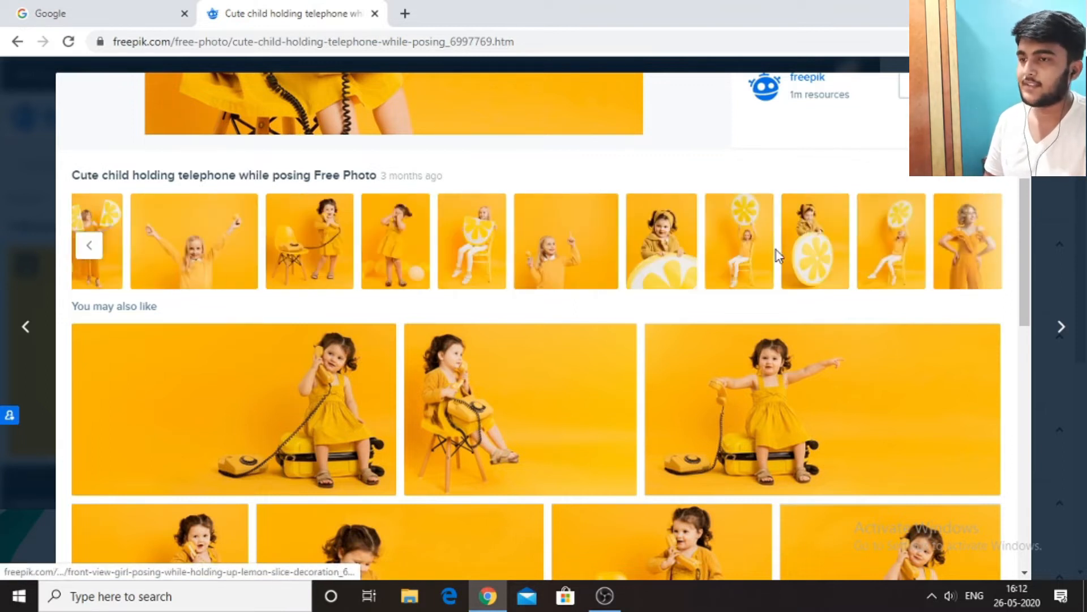
scroll("down", 3)
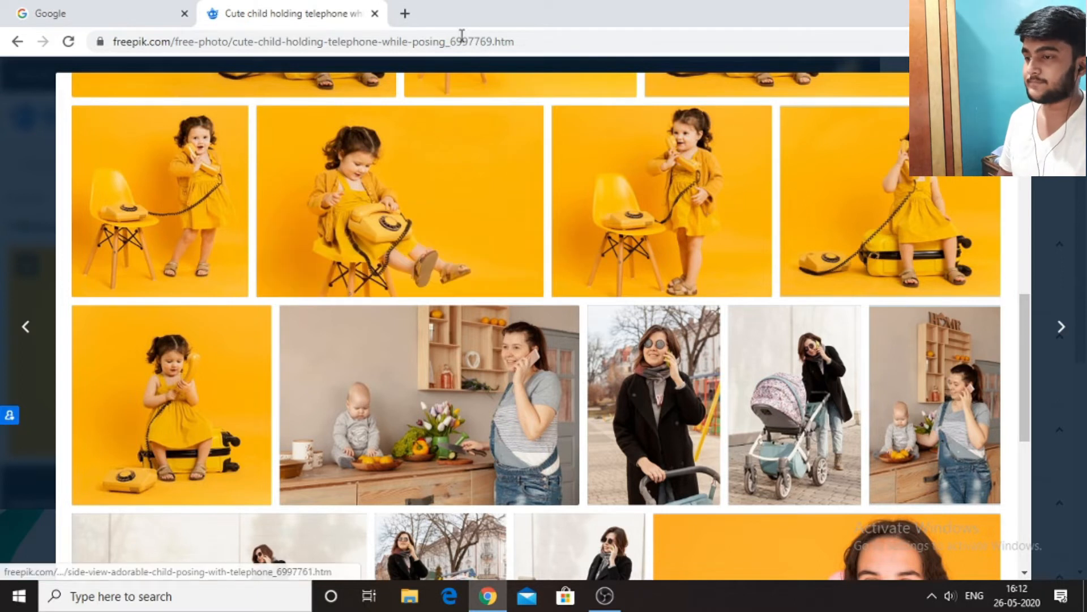
Open a second browser tab on the Freepik home page.
left_click(404, 13)
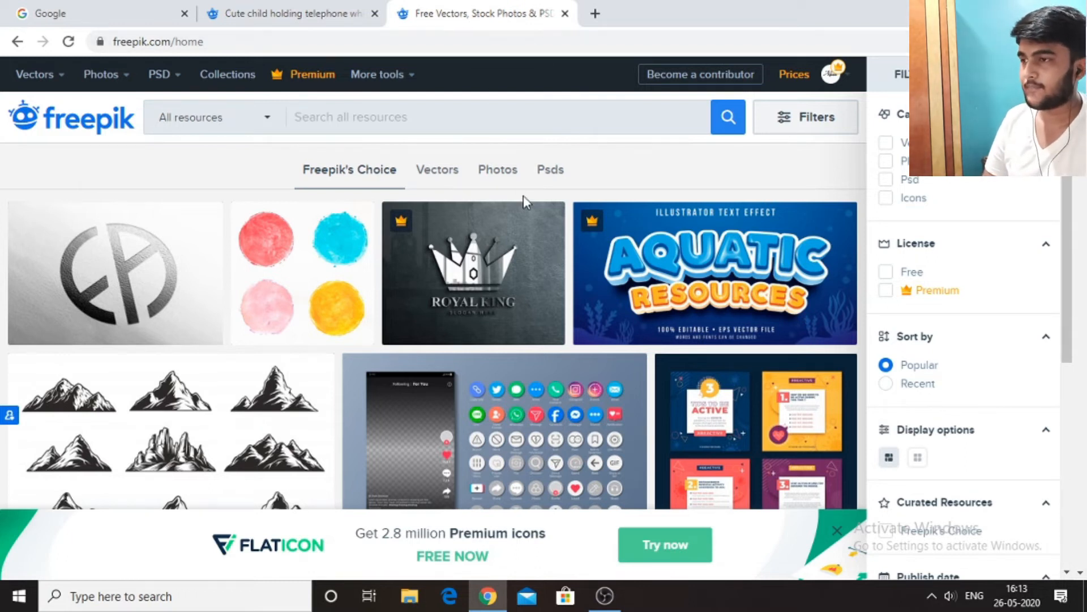
Search 'magician' restricted to Photos and Psd, showing 1,334 resources.
type("magician")
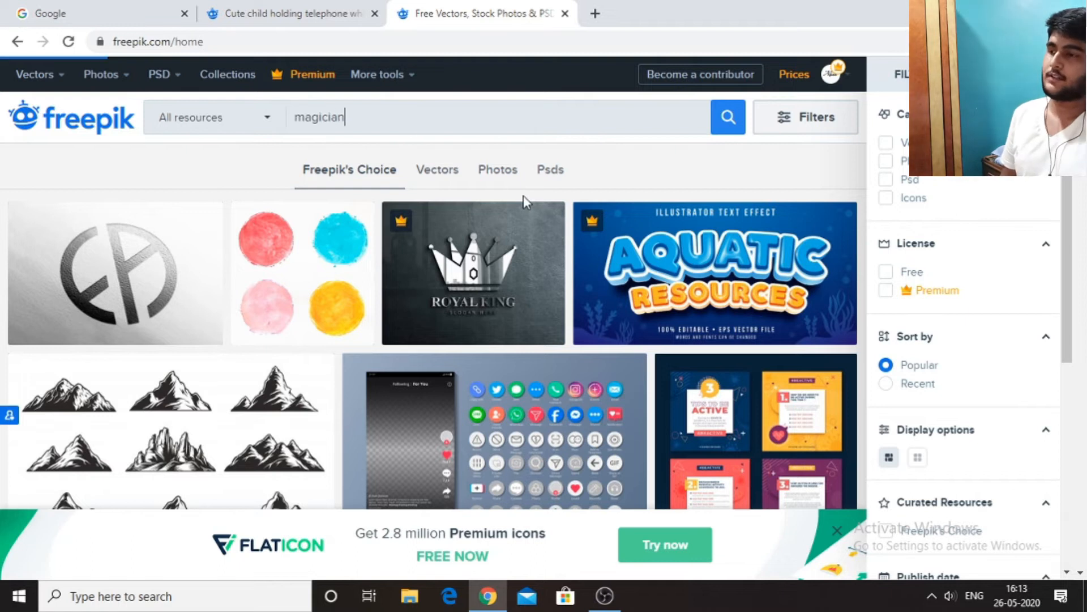
left_click(727, 117)
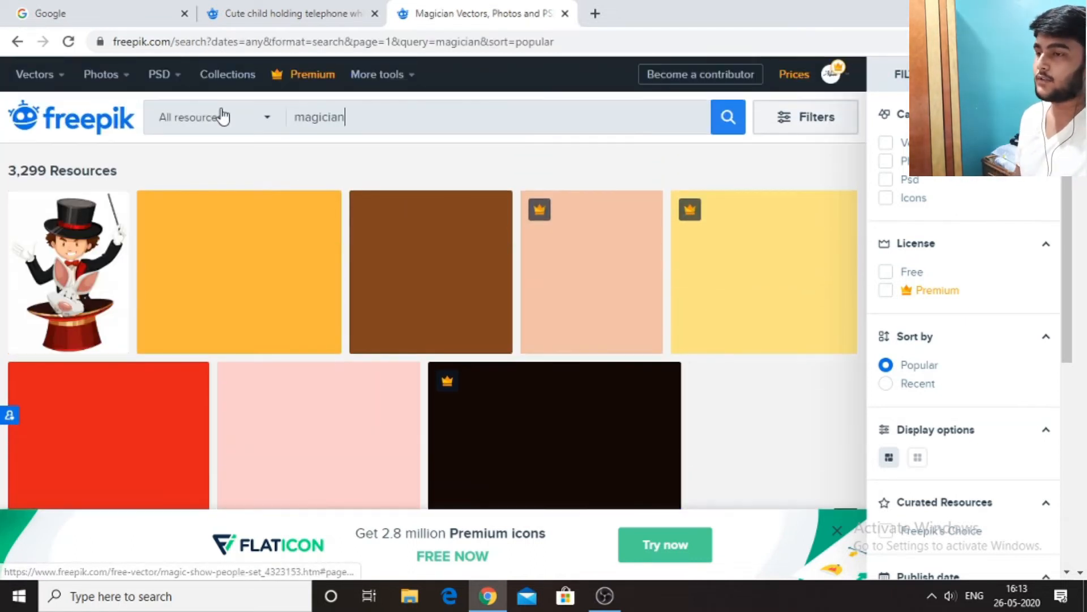
left_click(220, 117)
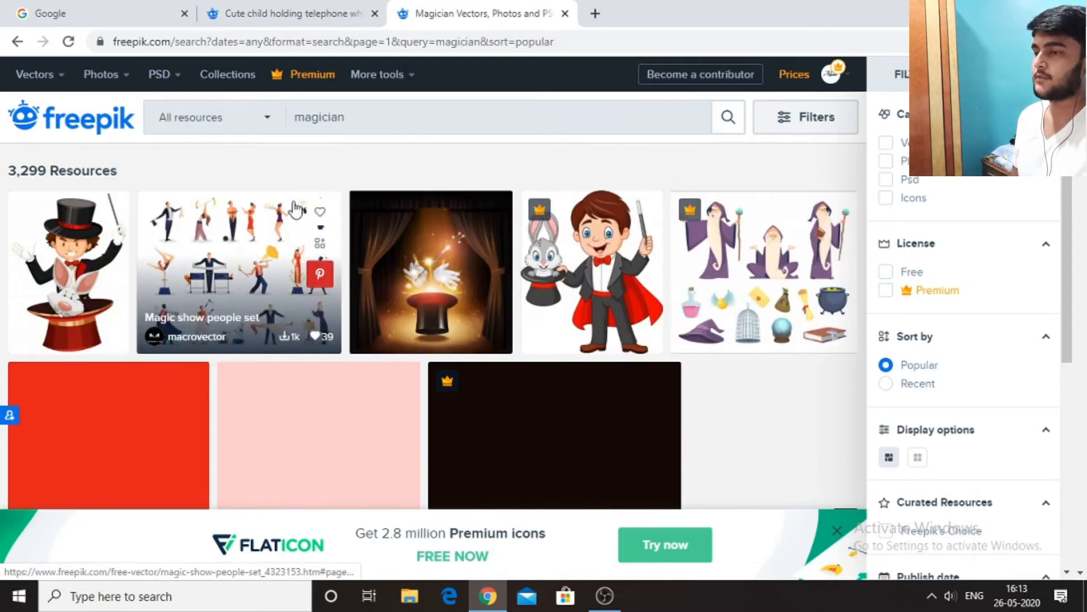
left_click(210, 117)
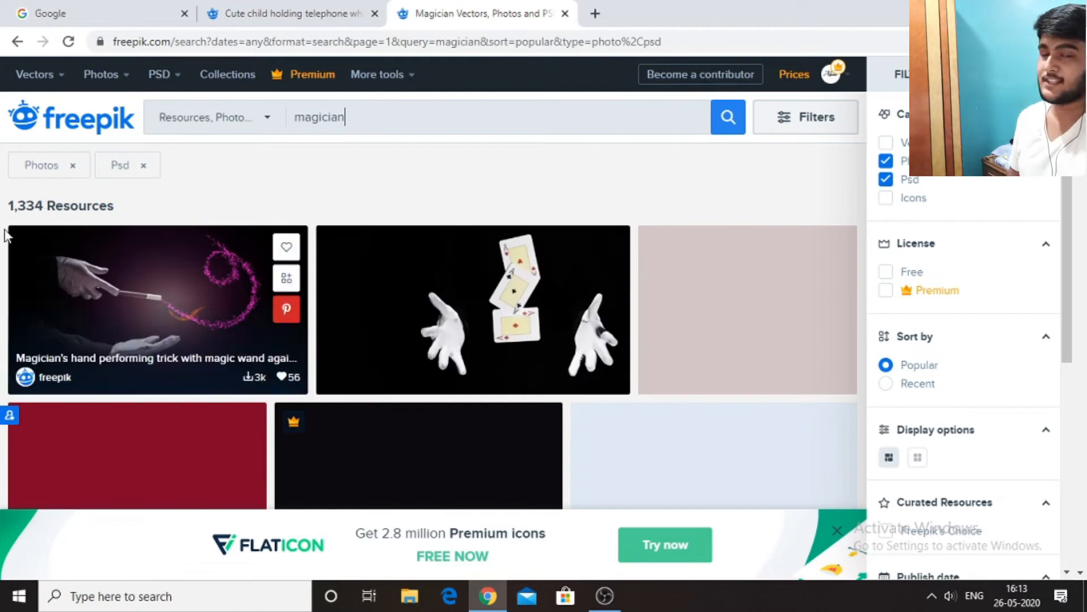
Browse the magician results and choose Recent under Sort by.
scroll("down", 3)
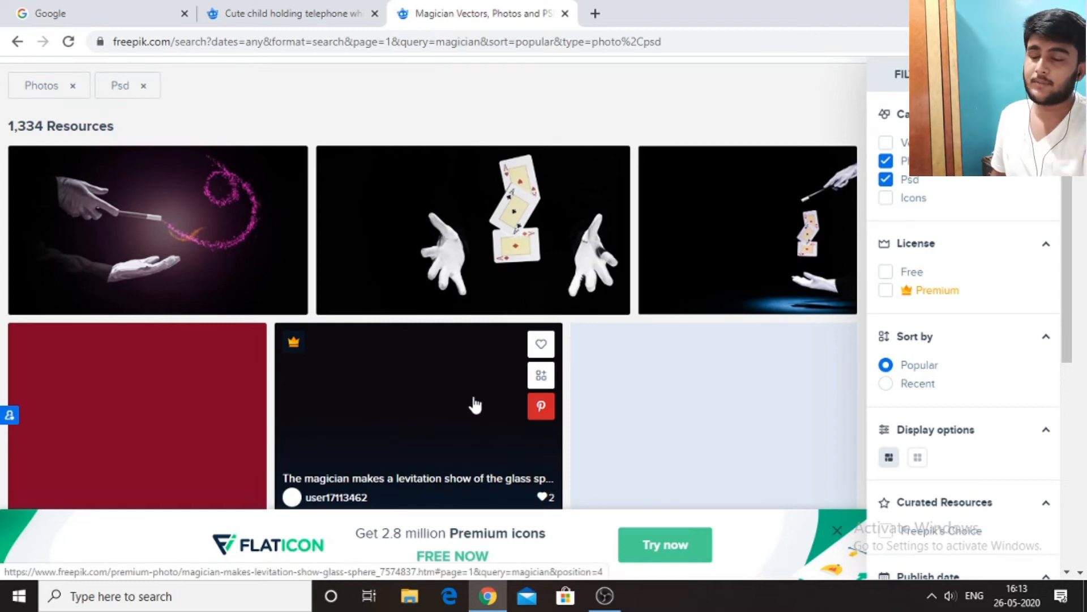
mouse_move(634, 433)
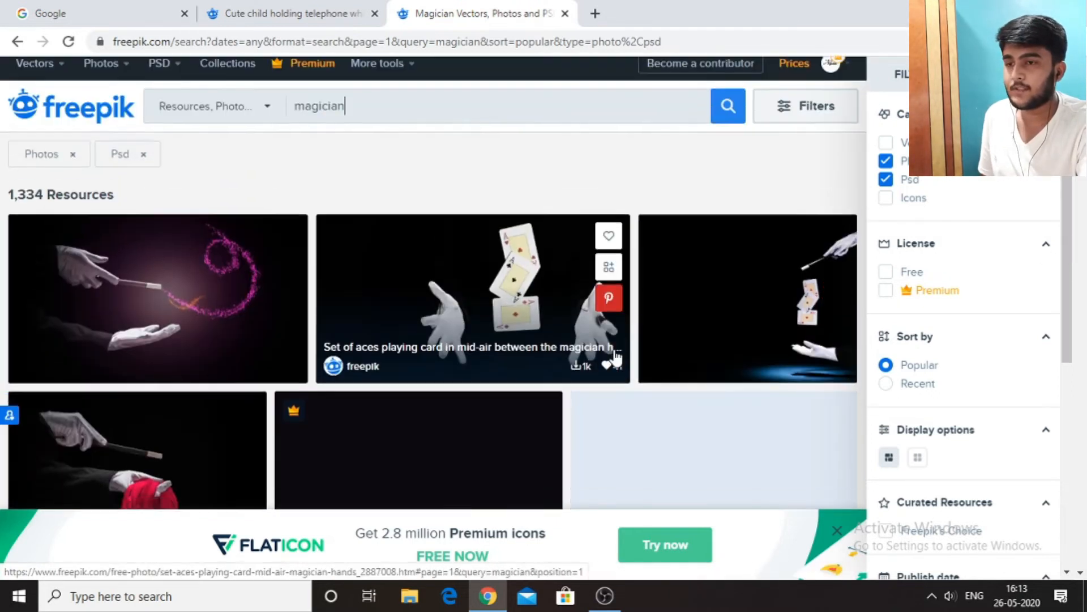
scroll("down", 3)
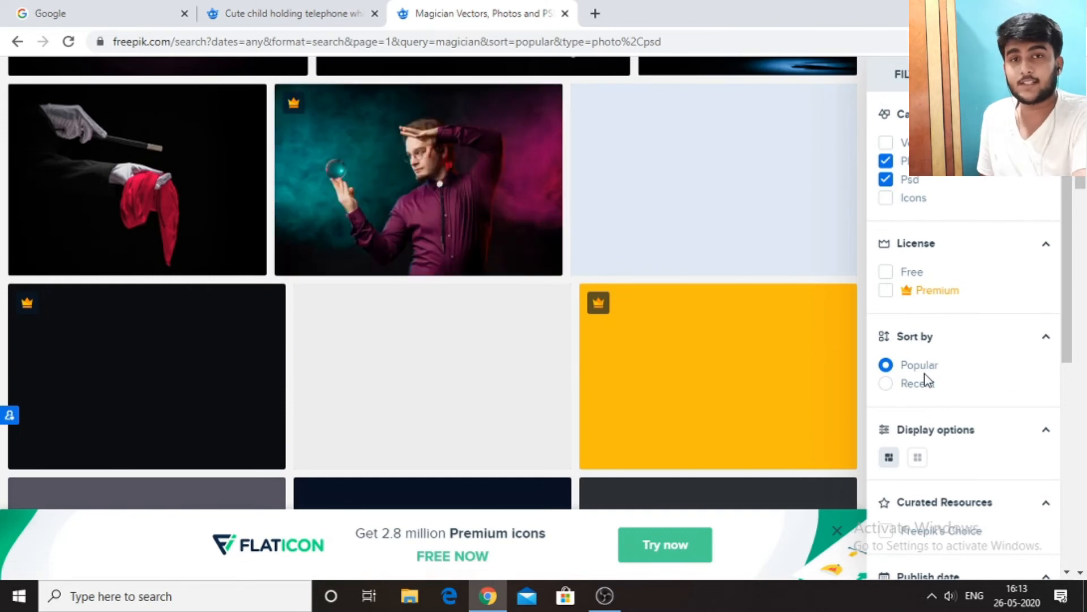
left_click(886, 383)
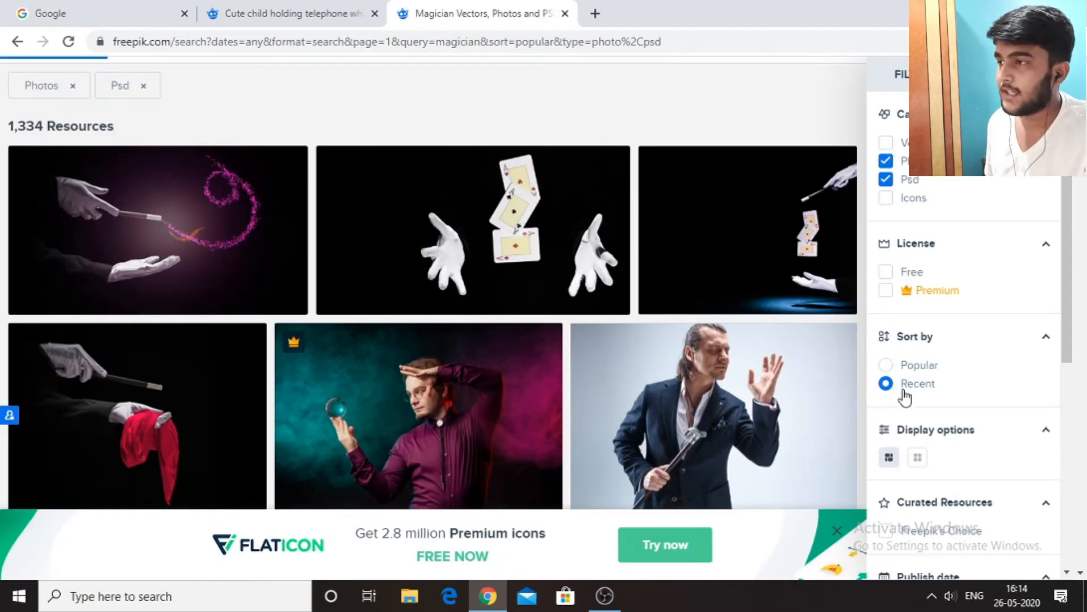
Browse the Recent magician results, then switch sorting back to Popular.
left_click(886, 383)
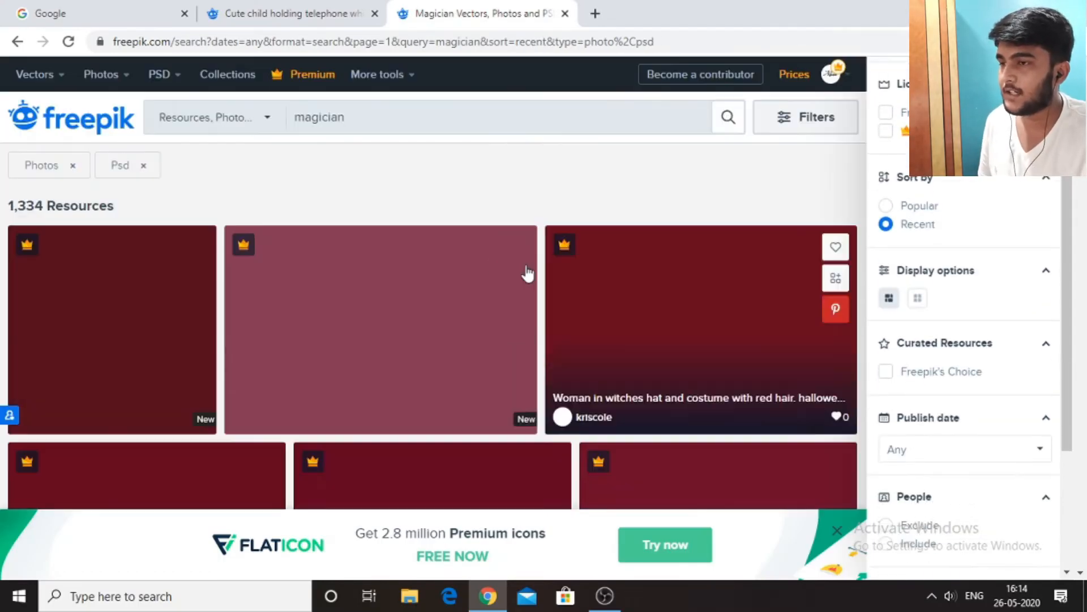
scroll("down", 3)
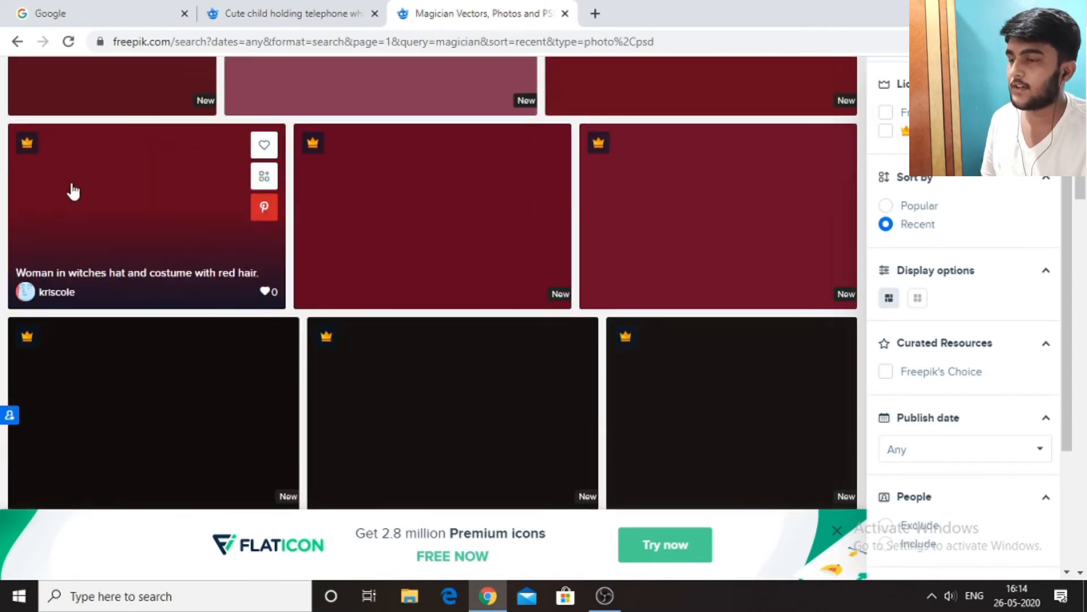
scroll("down", 3)
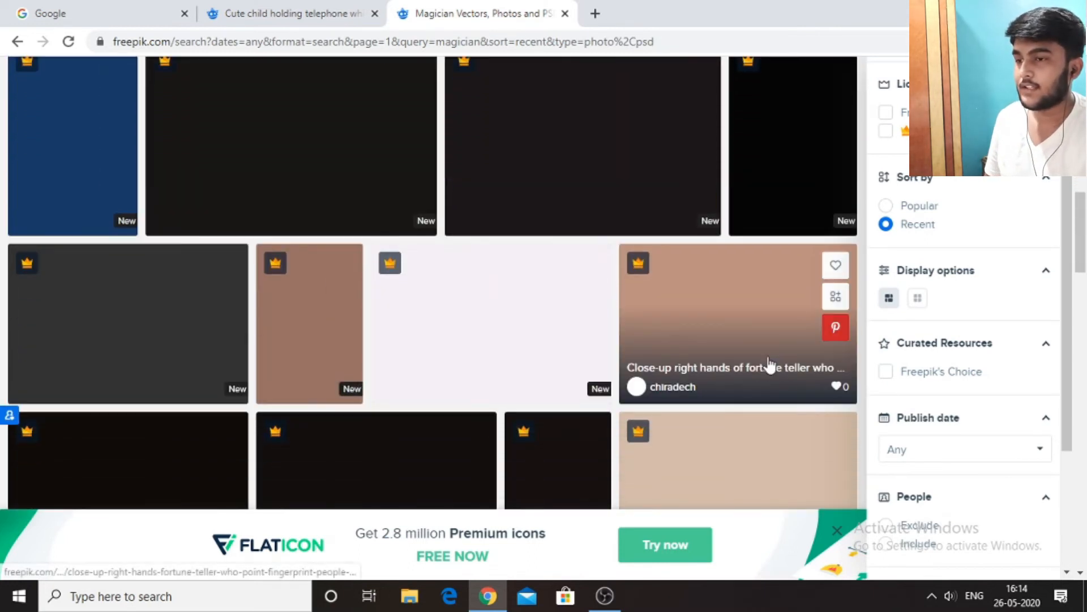
scroll("down", 3)
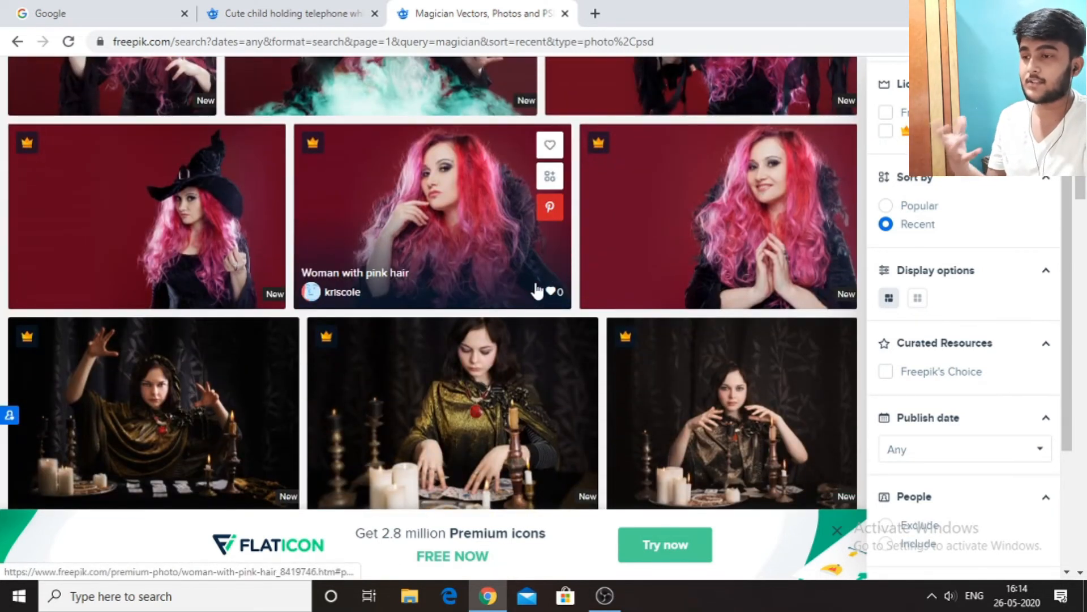
mouse_move(594, 297)
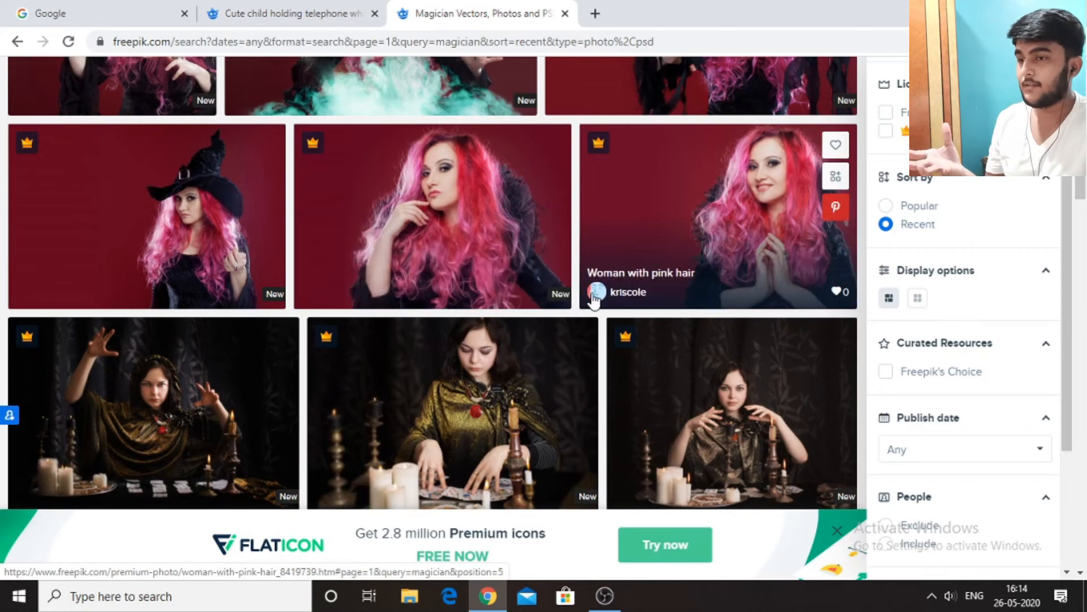
scroll("down", 3)
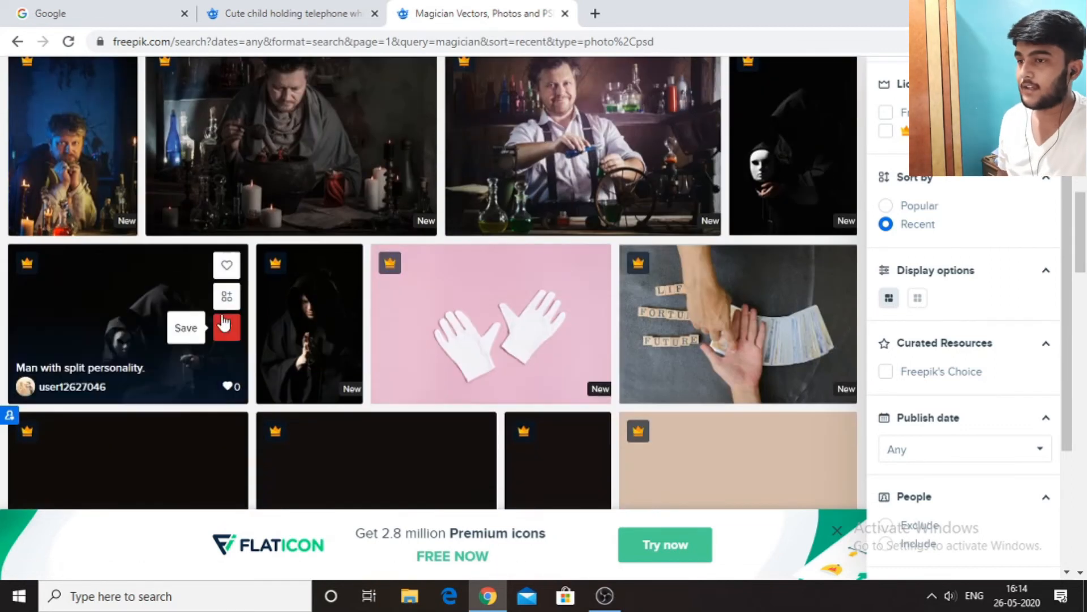
left_click(886, 205)
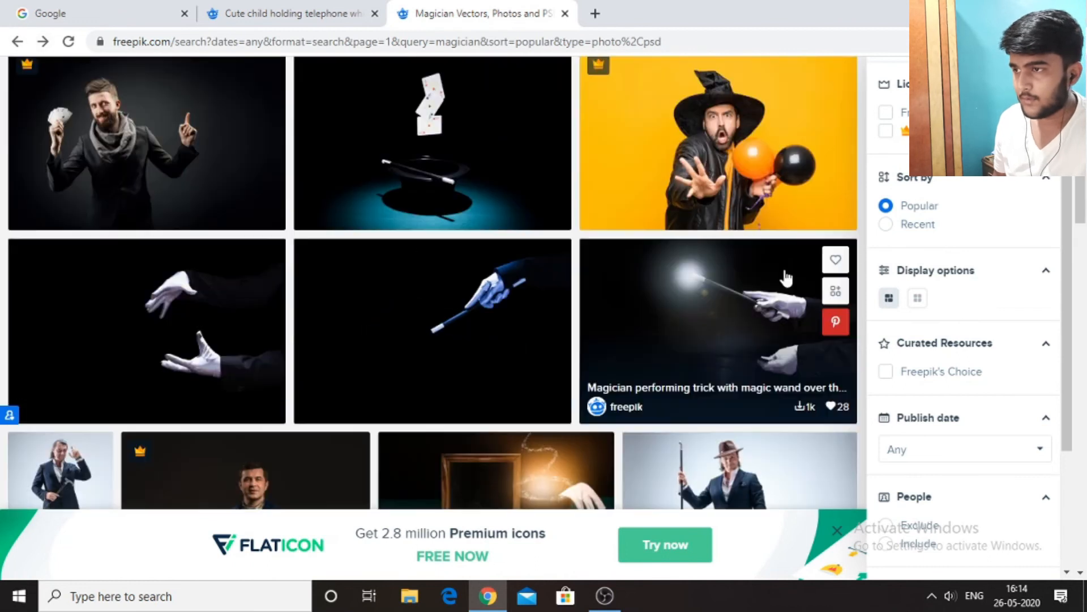
Follow the bearded-man-with-cane contributor, then open the mature man in suit and hat photo.
left_click(739, 477)
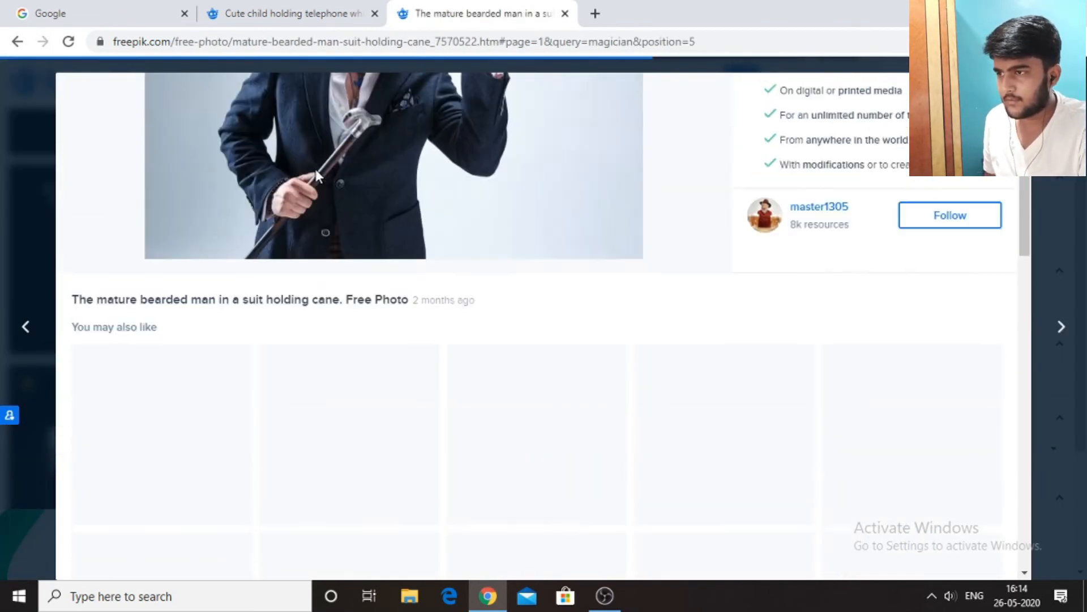
left_click(950, 215)
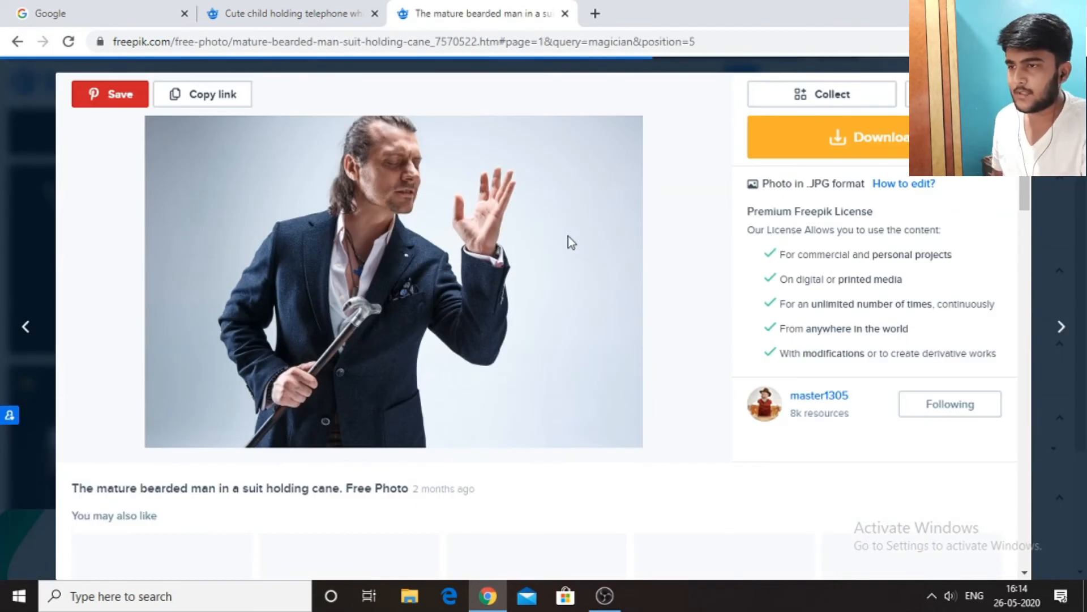
scroll("down", 3)
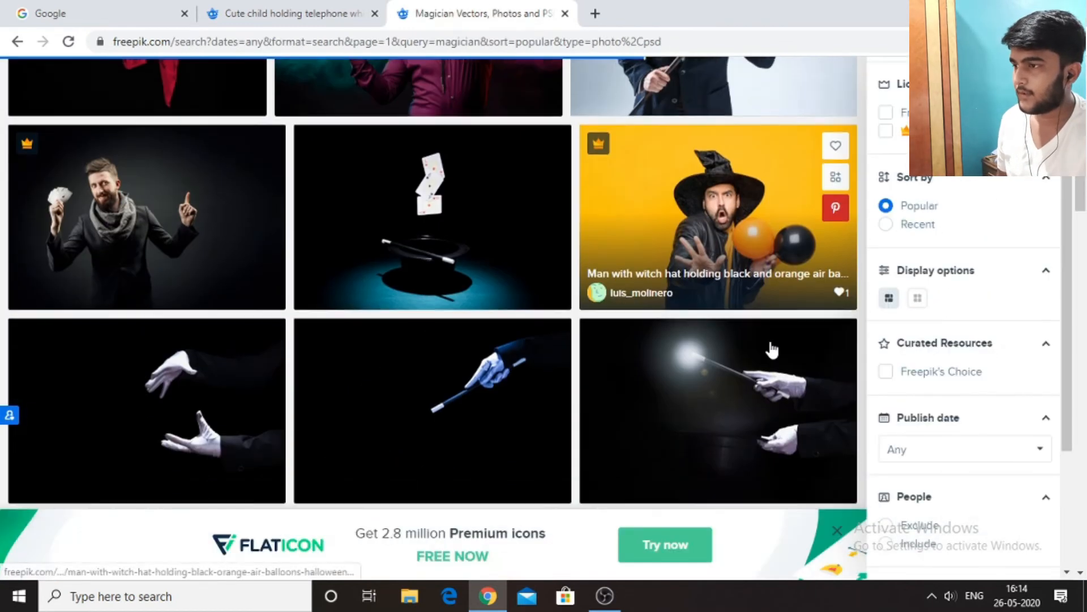
scroll("down", 3)
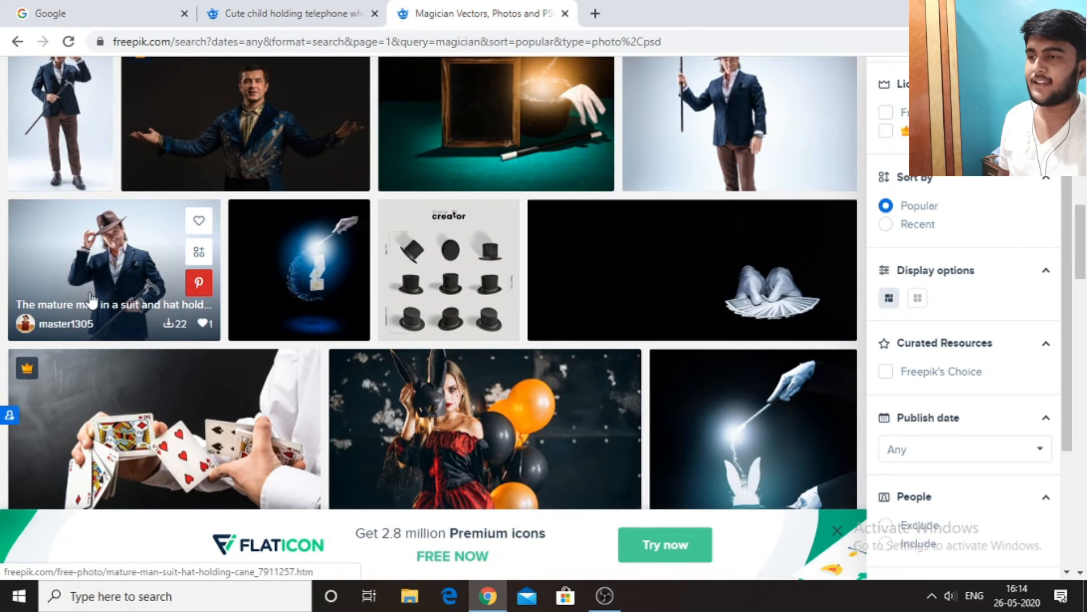
left_click(100, 270)
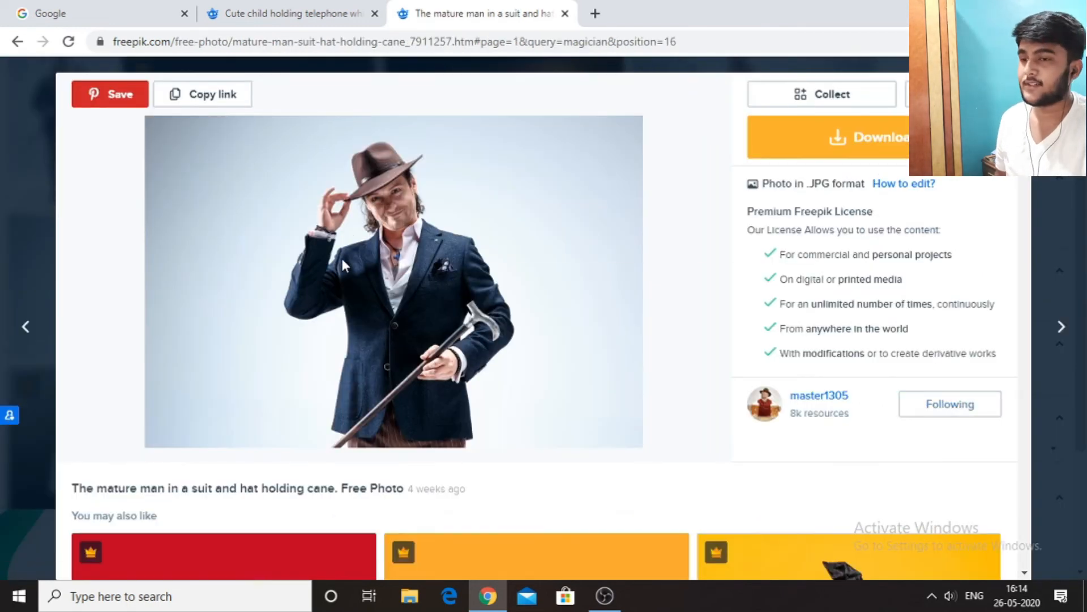
scroll("down", 3)
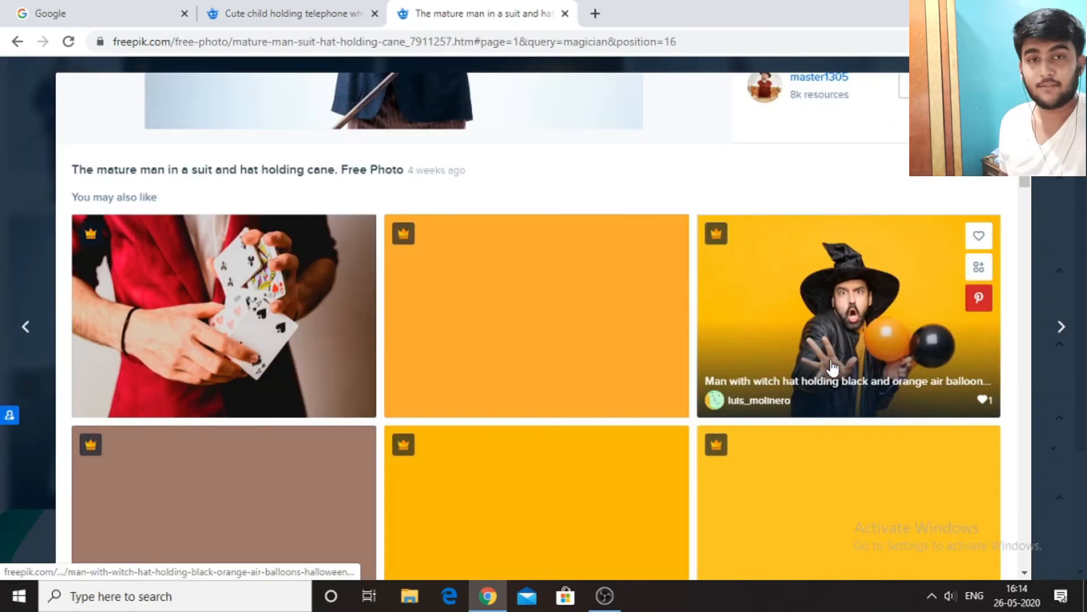